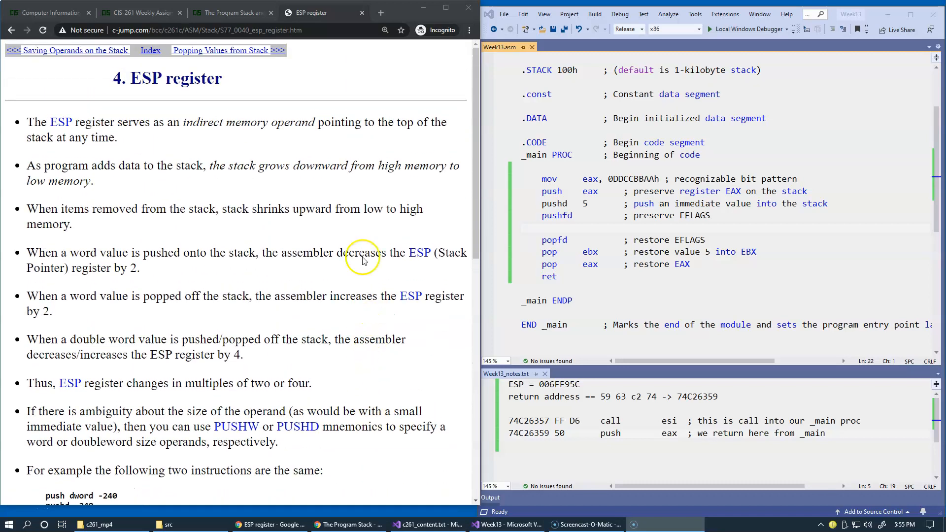
Step: Move on from the ESP register page to the 'Popping Values from Stack' tutorial page
click(227, 50)
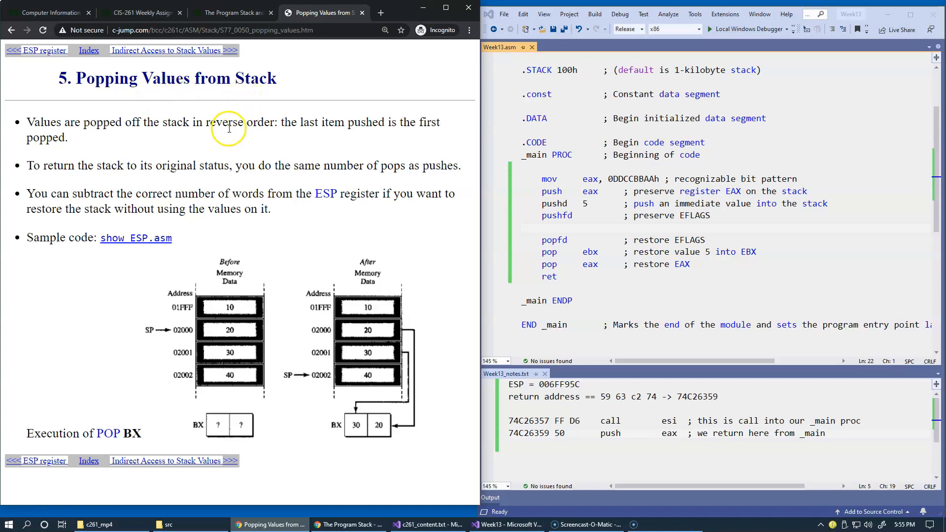
mouse_move(211, 144)
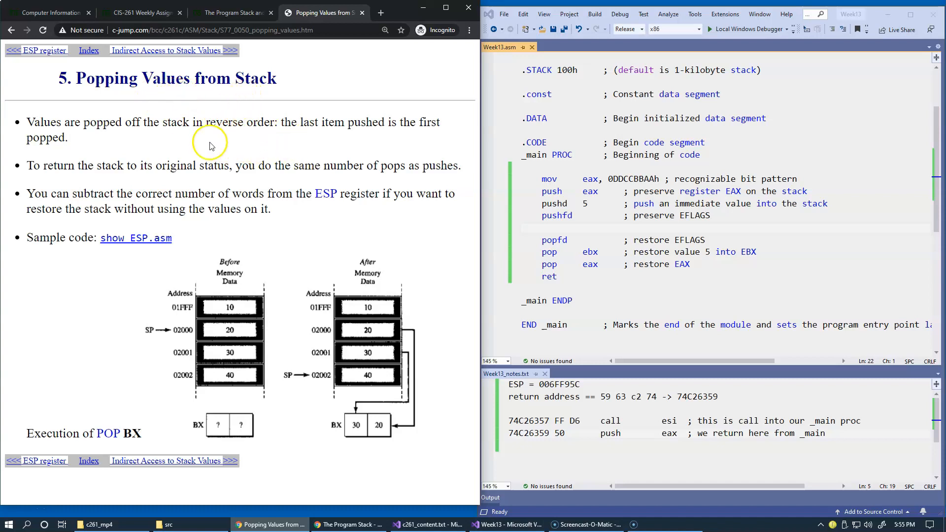
mouse_move(378, 334)
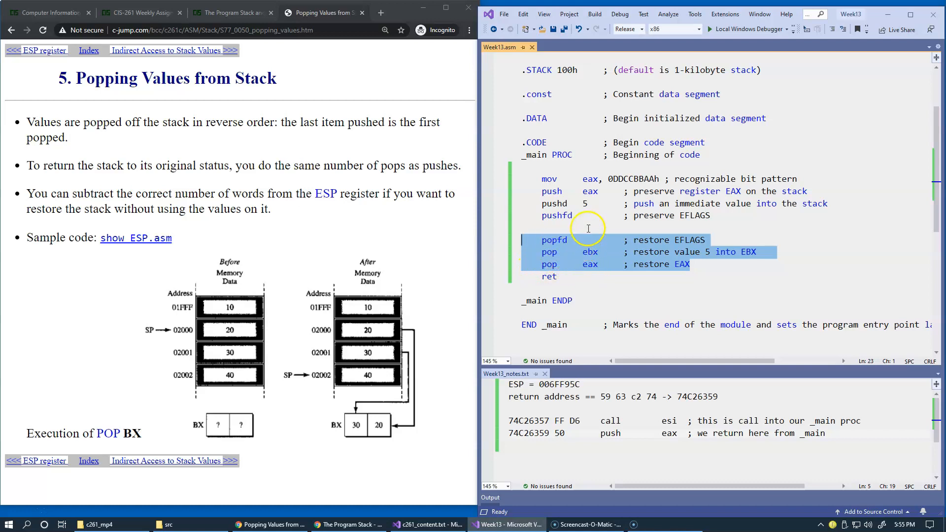
Step: Insert a '....' placeholder and 'jz done' after pushfd, plus a 'done:' label above ret
click(711, 215)
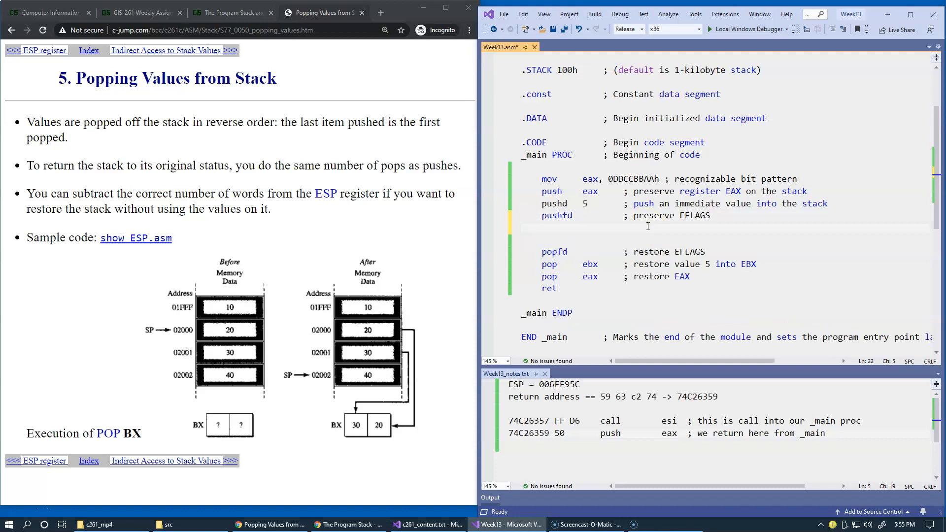
text(jz)
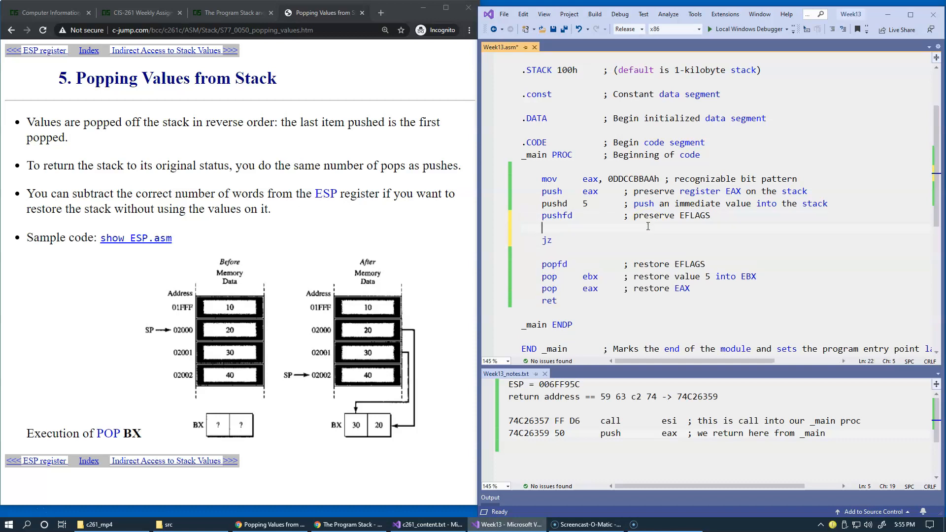
text(....)
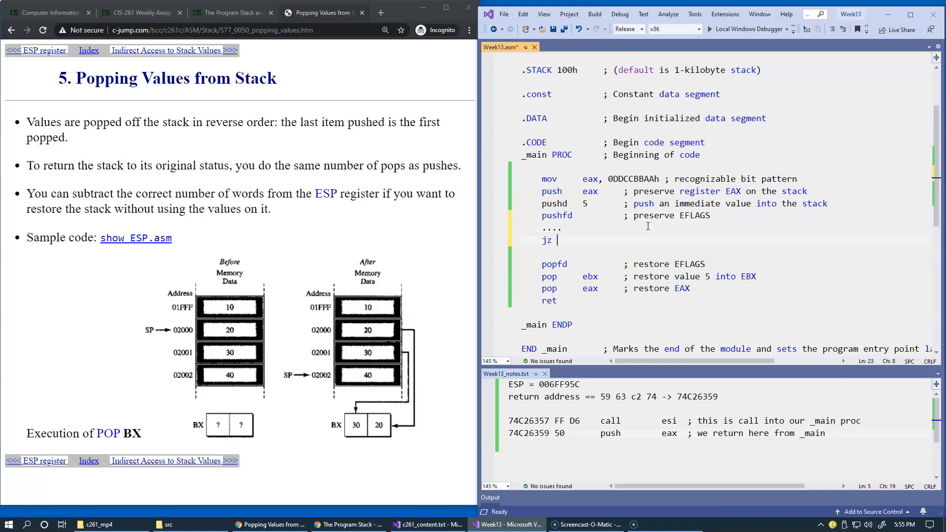
text(done)
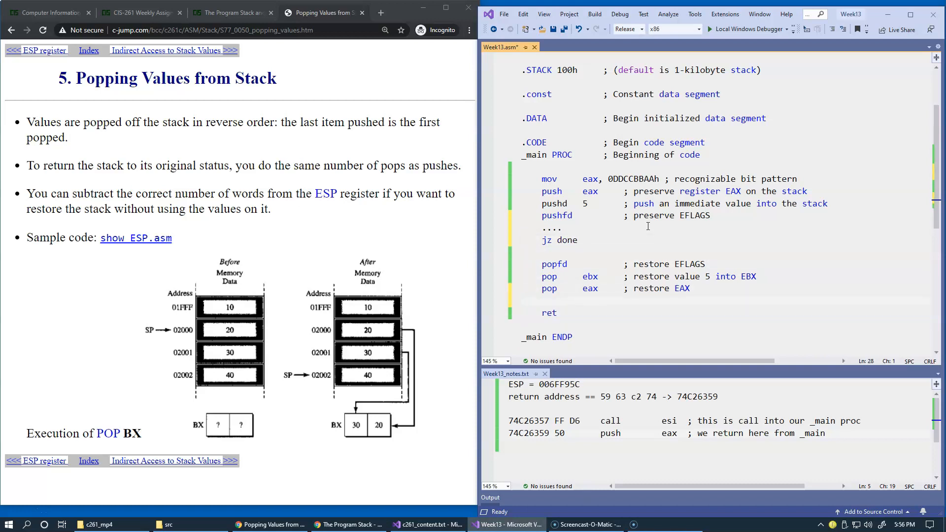
text(done:)
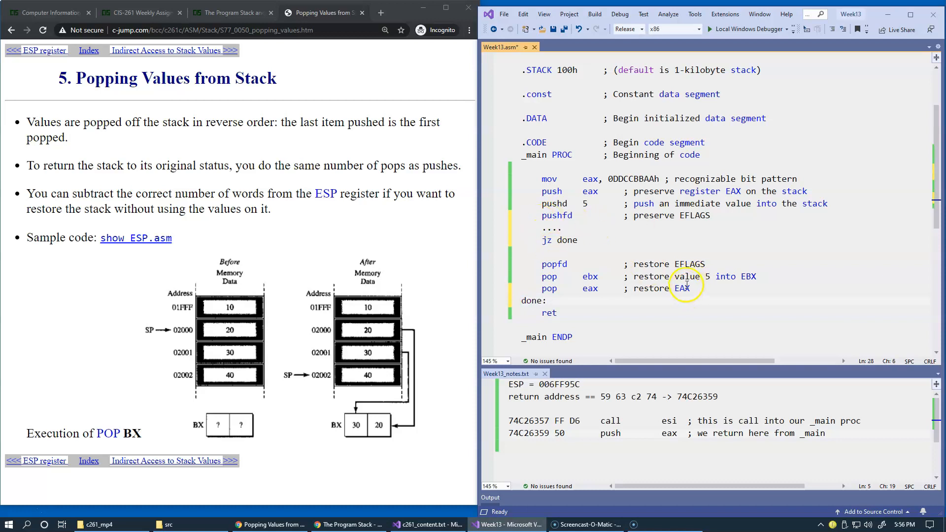
Step: Point out the three restore instructions, the pushfd instruction and the word EFLAGS
drag(688, 288, 548, 264)
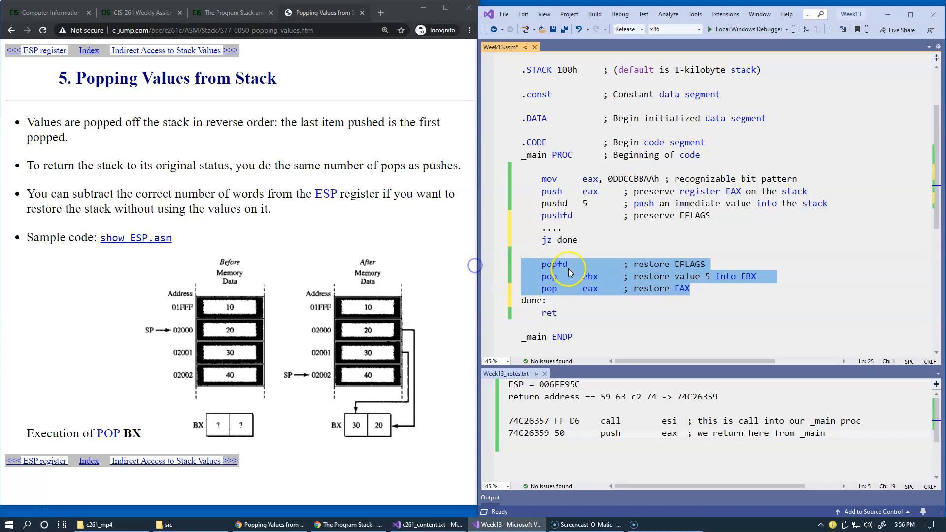
click(541, 241)
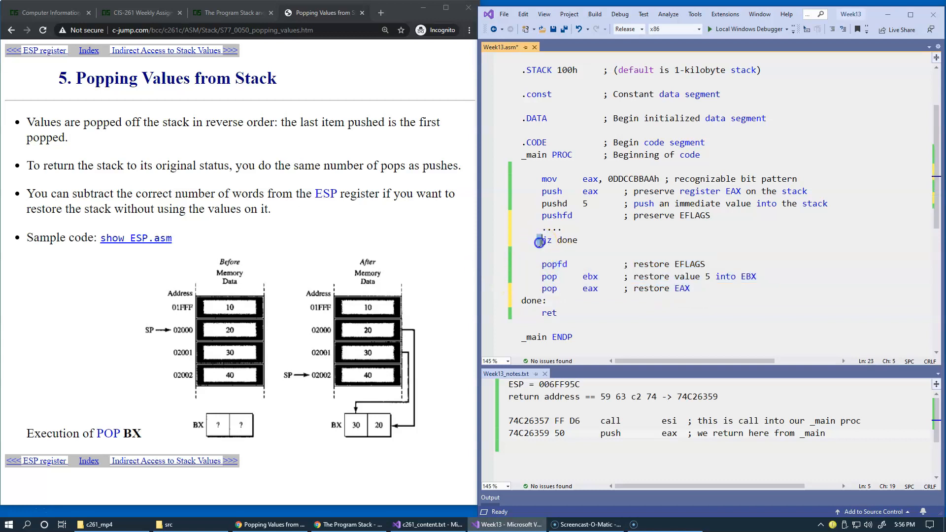
double_click(568, 241)
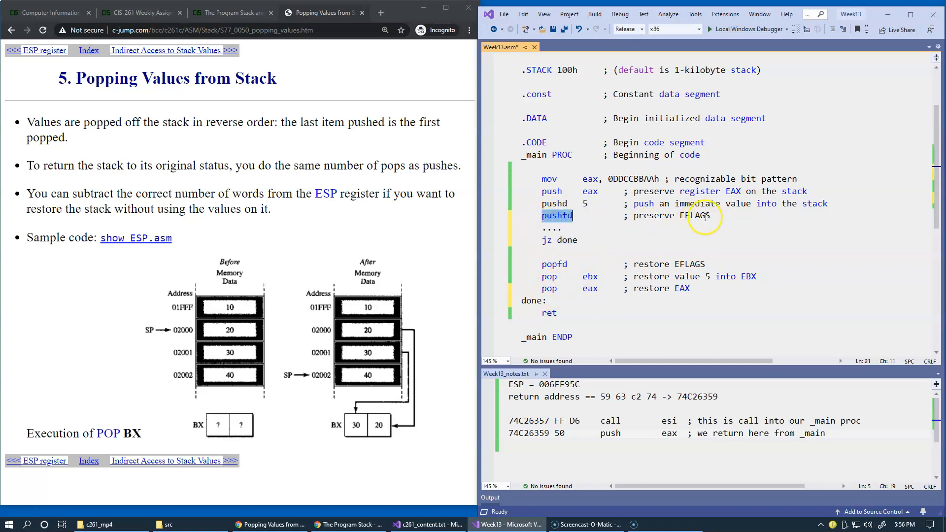
double_click(695, 216)
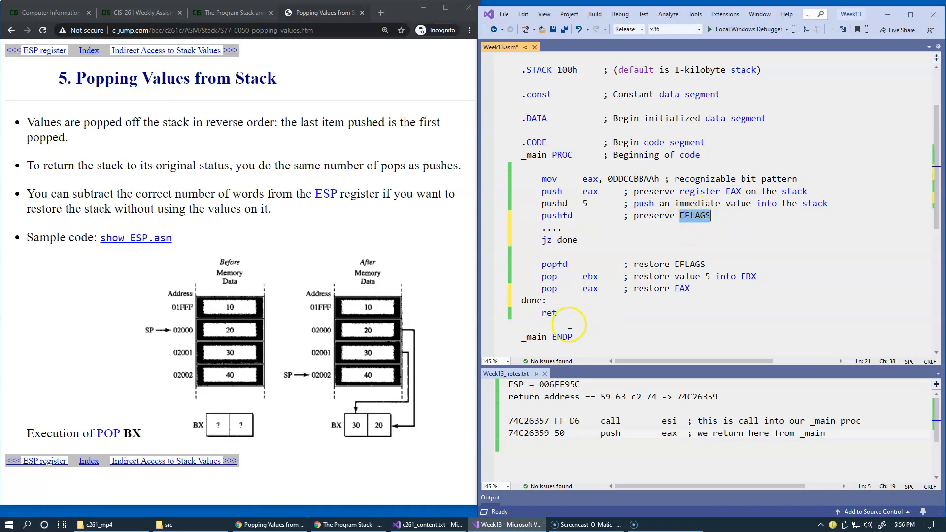
double_click(549, 314)
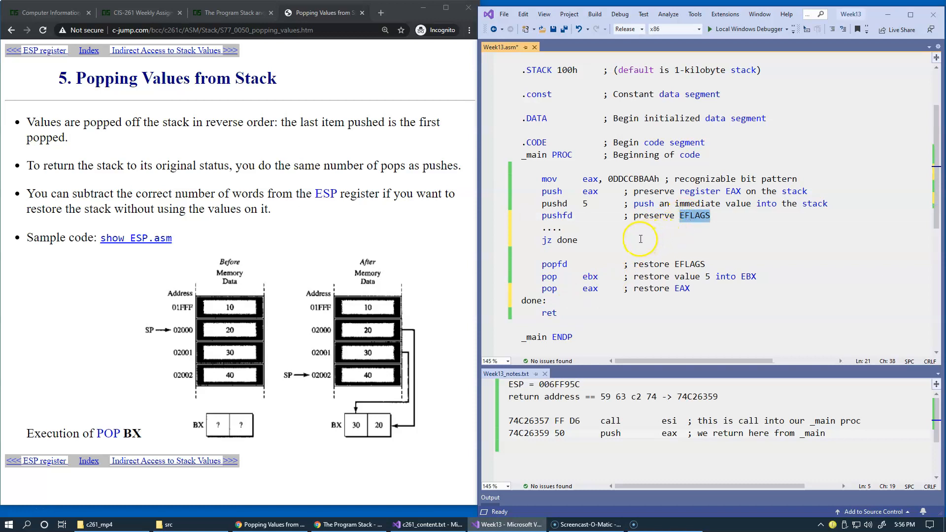
mouse_move(580, 254)
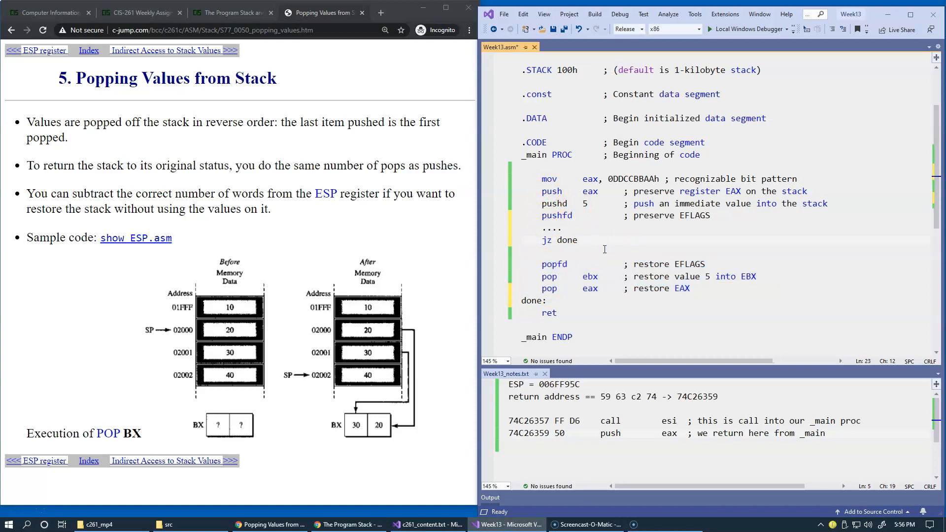
Step: Mark the '....', 'jz done' and 'done:' lines for removal from Week13.asm
click(522, 228)
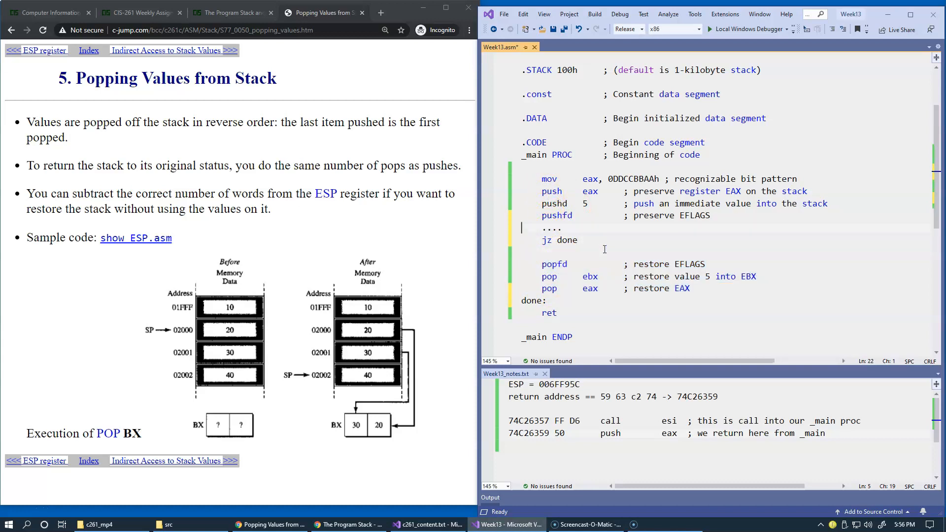
drag(540, 227, 578, 240)
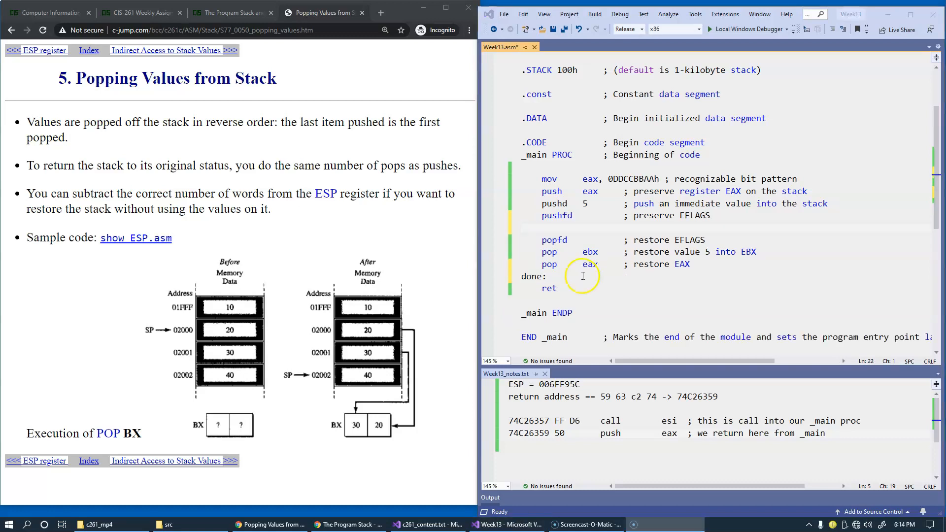
double_click(534, 276)
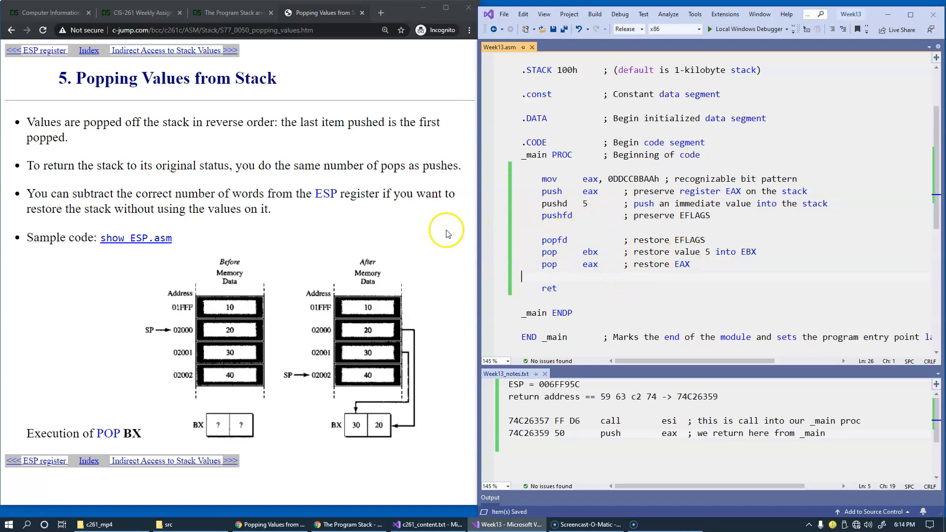
mouse_move(326, 193)
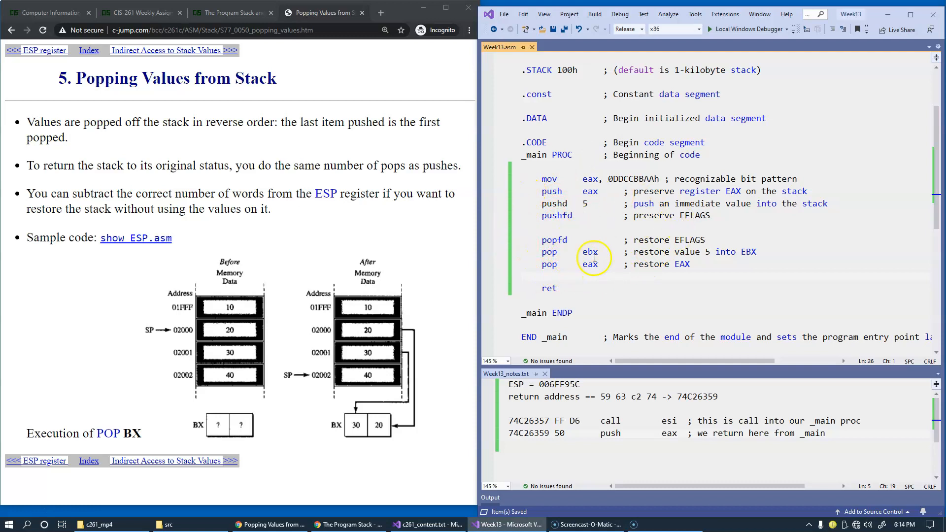
mouse_move(646, 284)
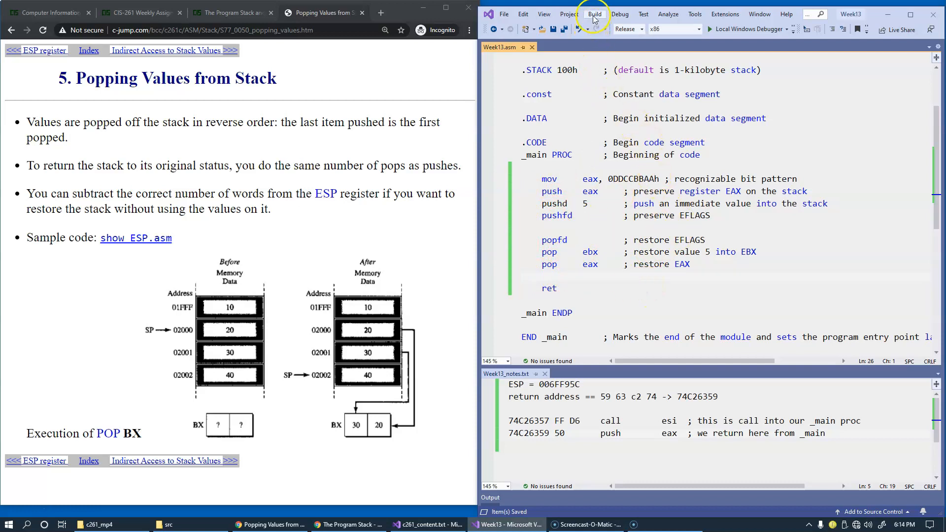
Step: Build and start debugging, noting the recognizable DDCCBBAA bit pattern constant
click(594, 14)
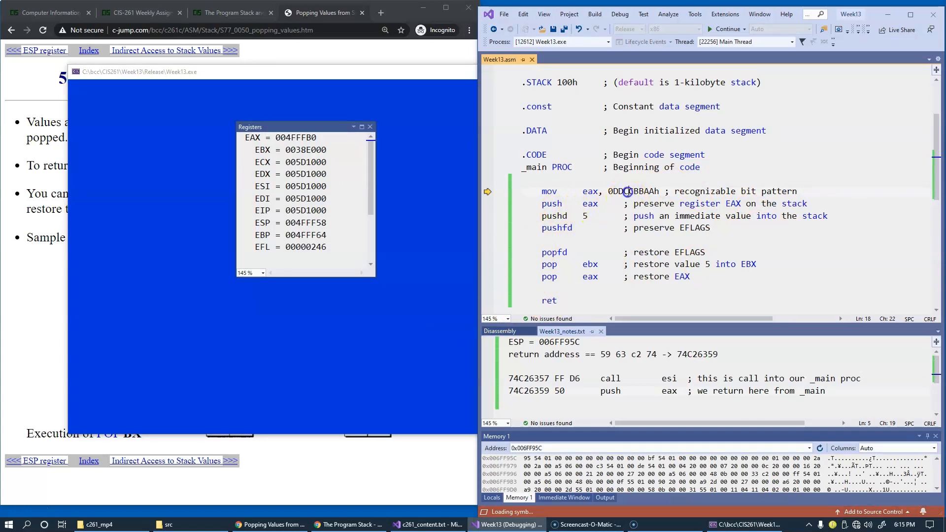
double_click(636, 191)
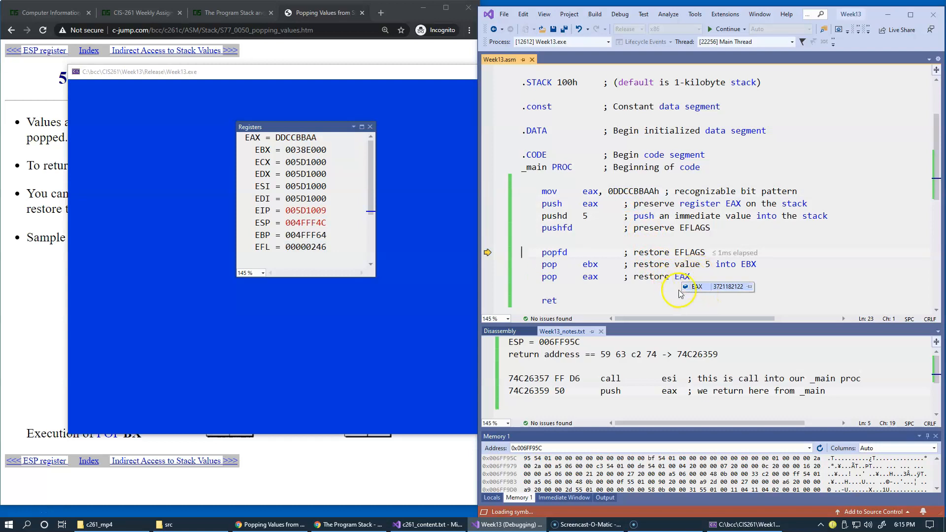
mouse_move(343, 234)
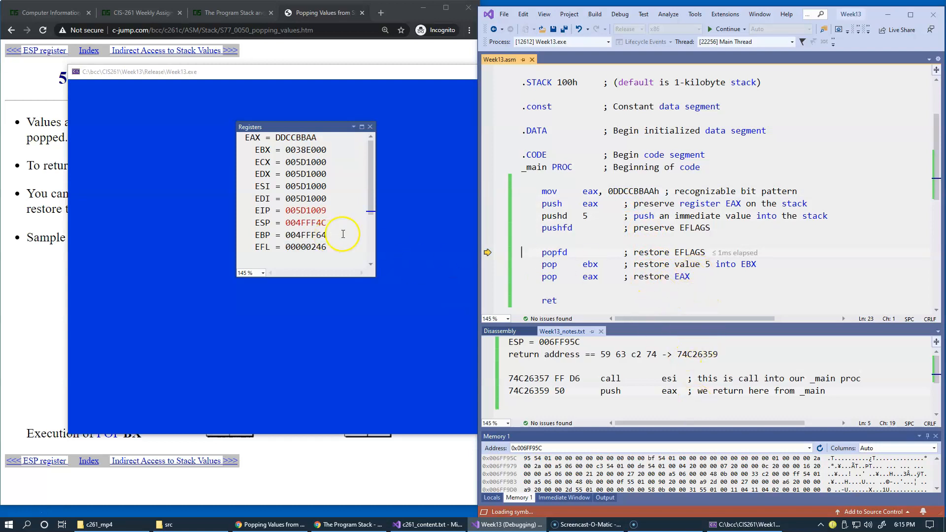
Step: Pick up the current ESP value 004FFF4C to show the stack in the Memory 1 window
double_click(304, 223)
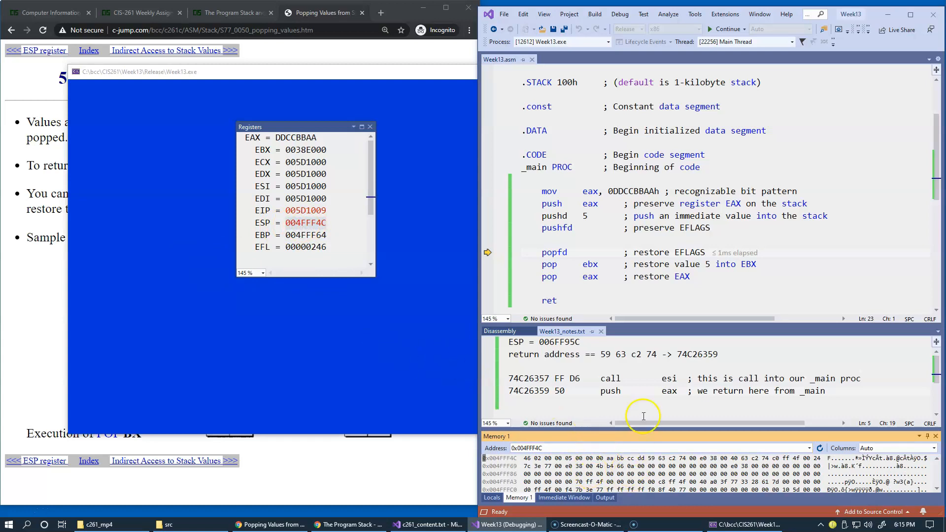
mouse_move(372, 301)
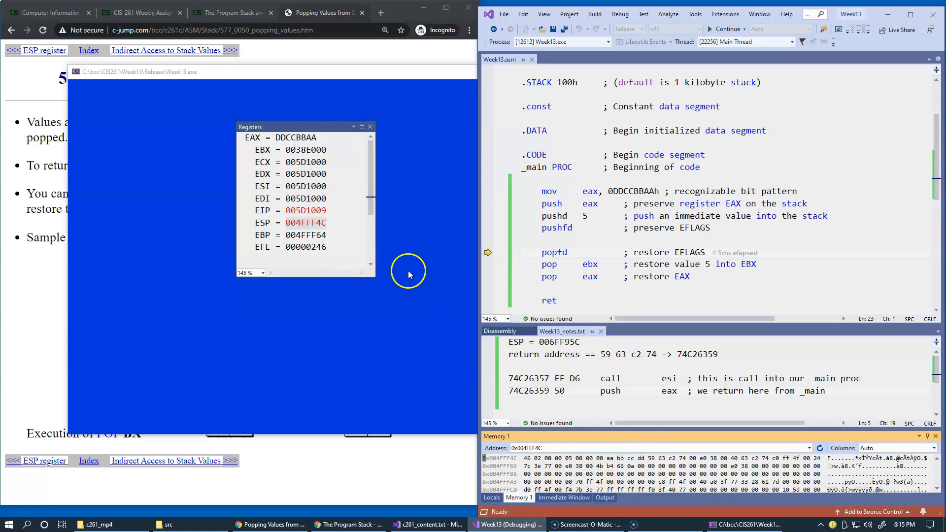
mouse_move(361, 350)
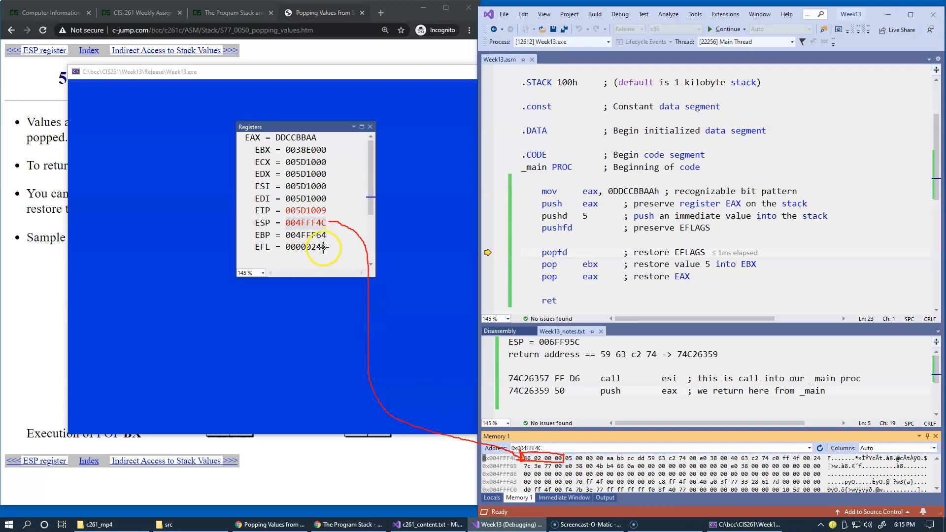
mouse_move(568, 228)
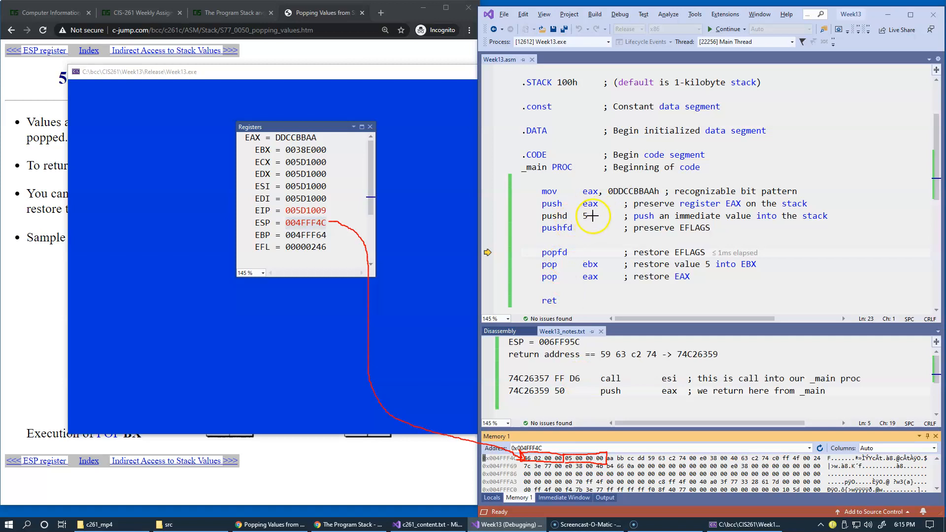
mouse_move(623, 230)
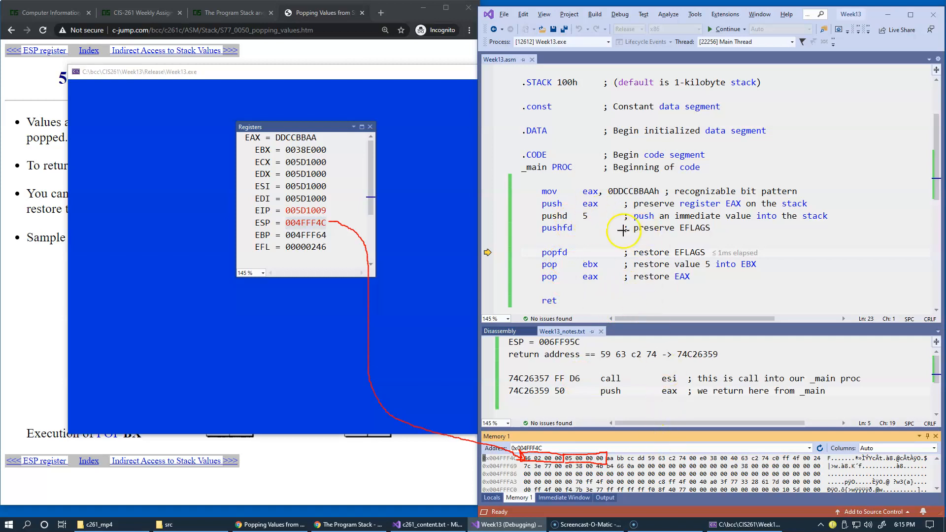
mouse_move(615, 199)
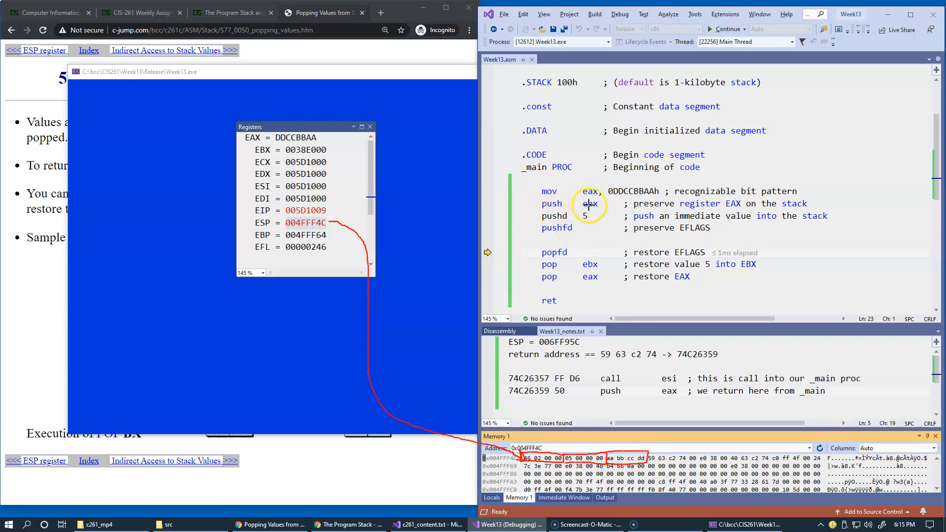
mouse_move(584, 203)
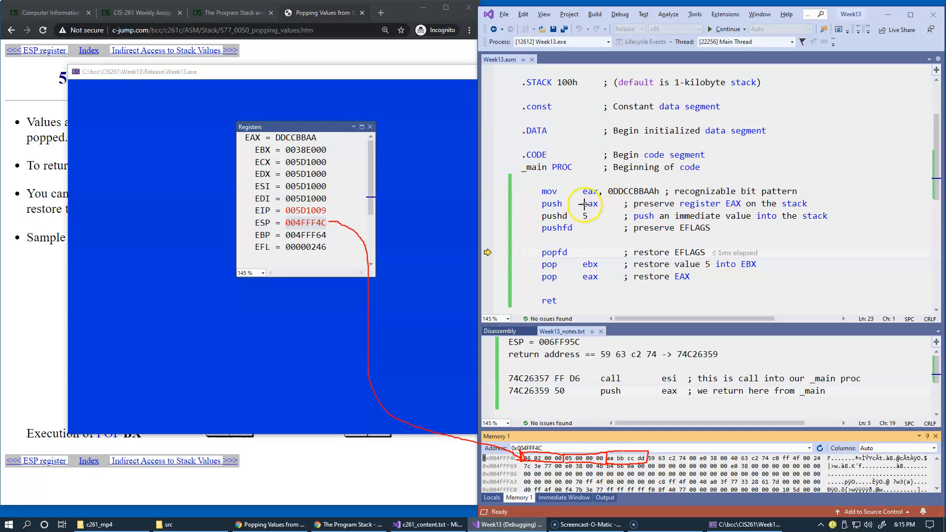
mouse_move(692, 449)
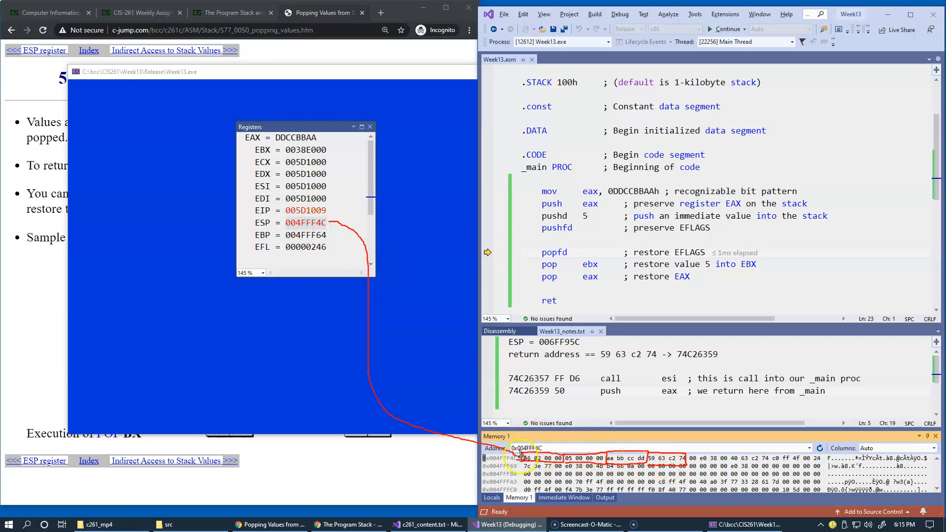
mouse_move(492, 264)
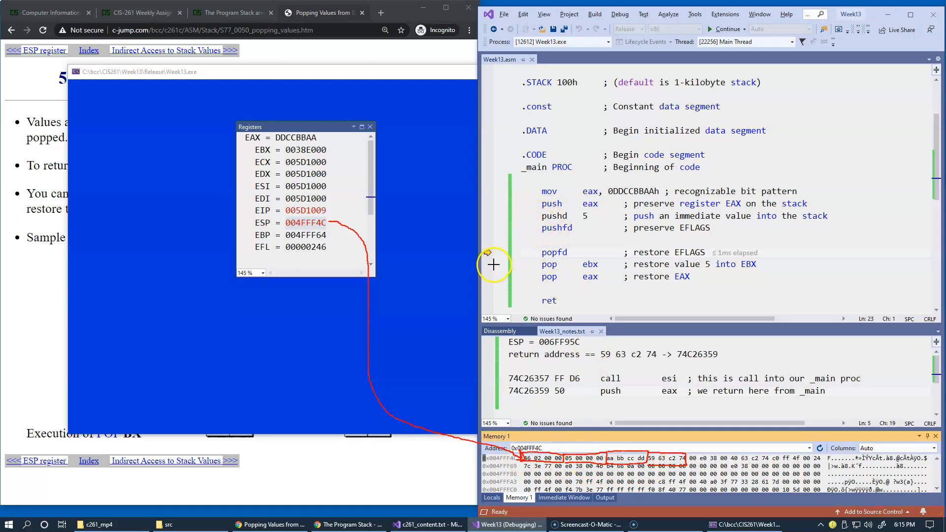
mouse_move(446, 236)
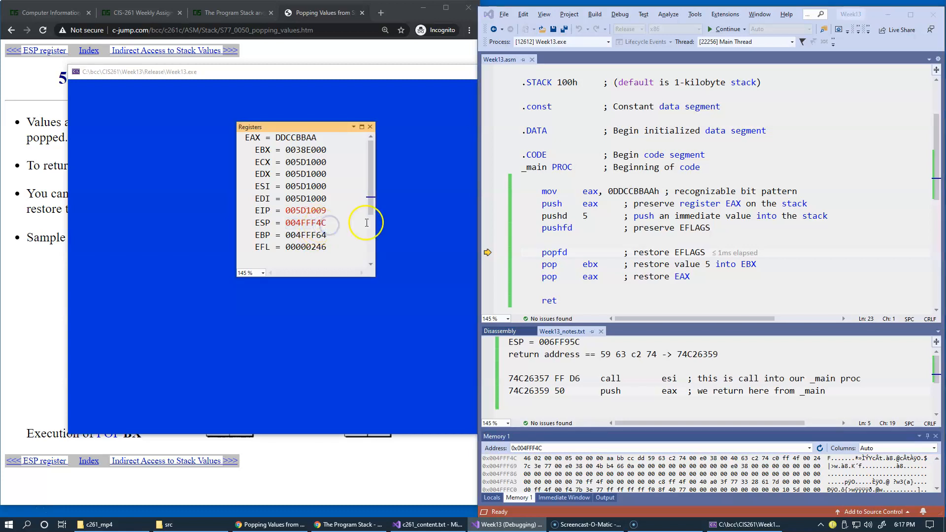
Step: Step over popfd, pop ebx and pop eax so EBX holds 5 and execution pauses at ret
double_click(554, 252)
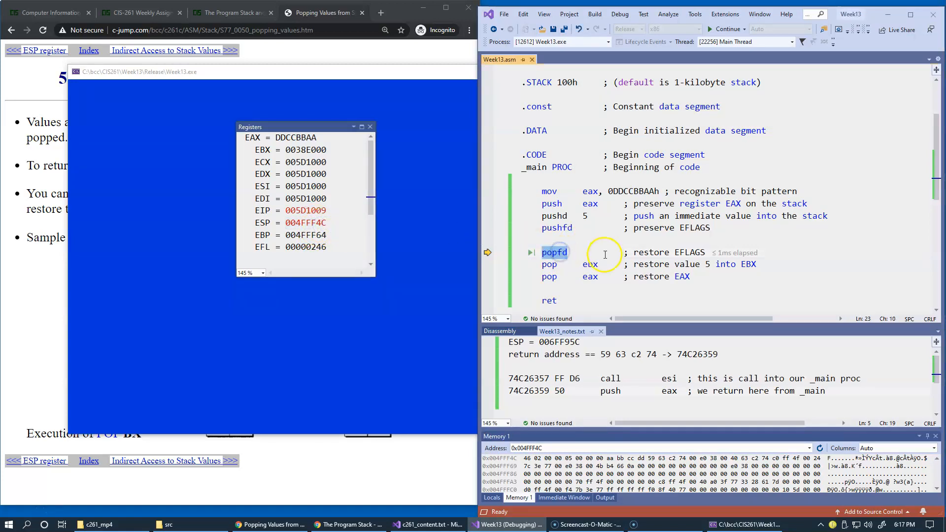
key(F10)
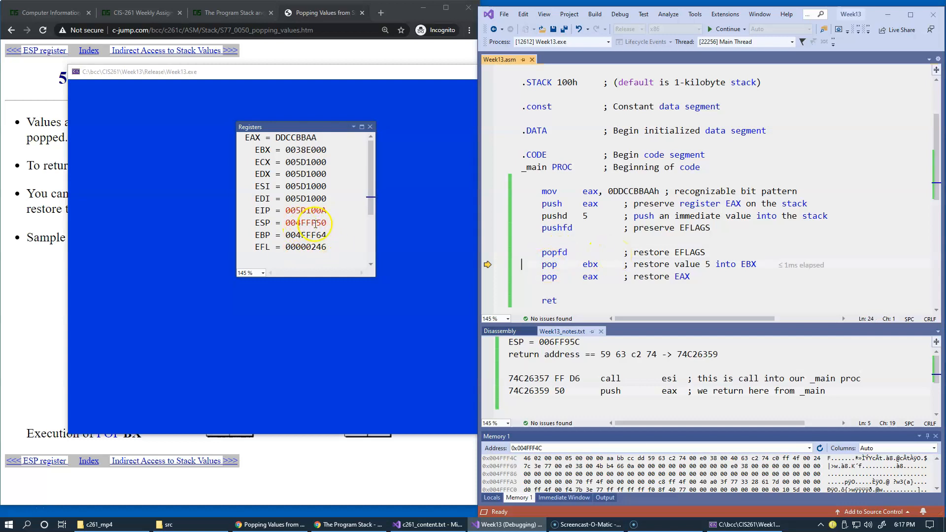
key(F10)
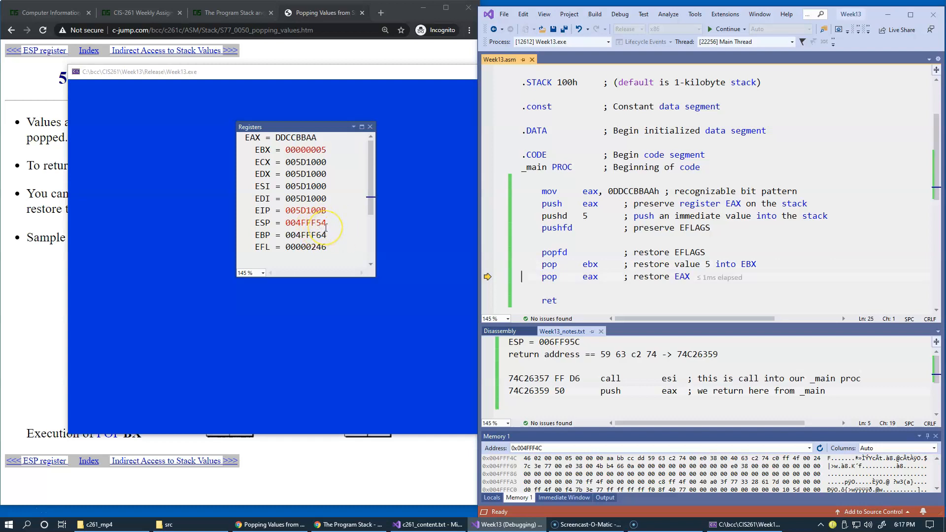
key(F10)
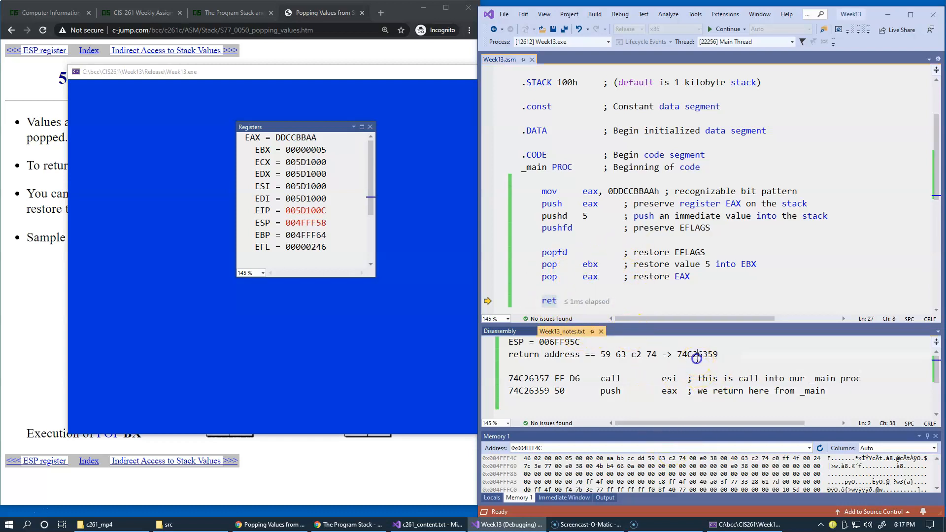
double_click(696, 354)
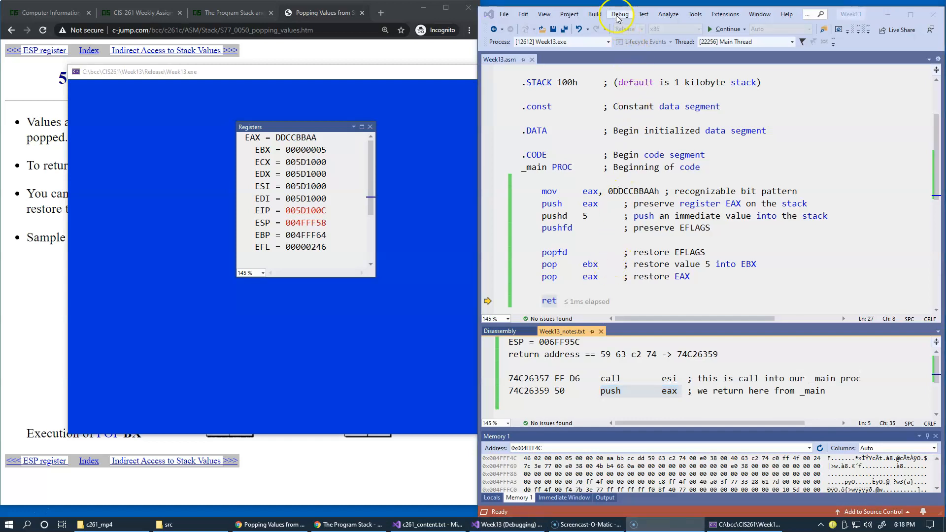
Step: Stop the running debug session from the Debug menu, returning to editing Week13.asm
click(619, 13)
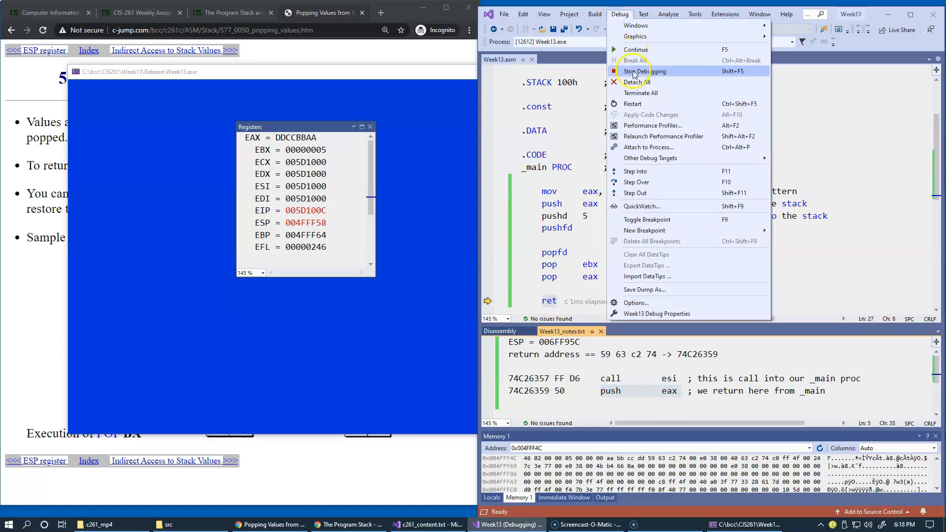
click(645, 71)
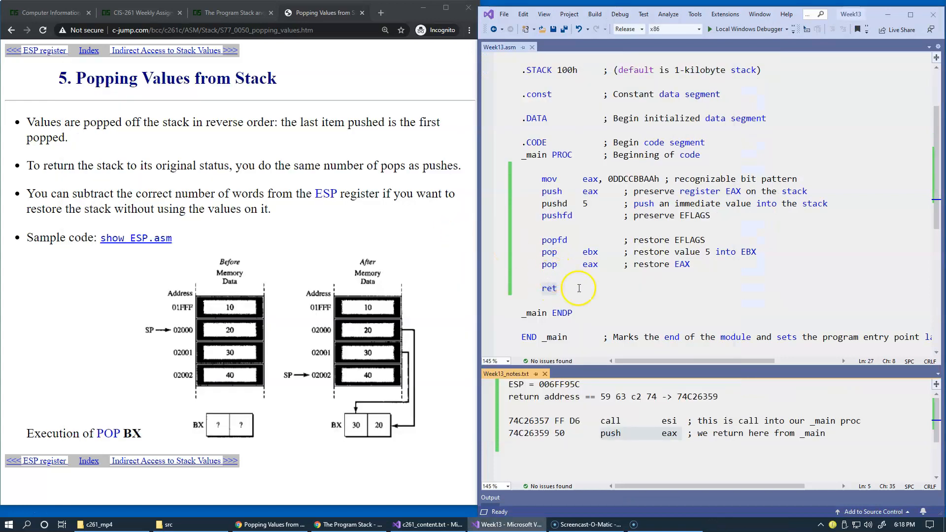
mouse_move(632, 264)
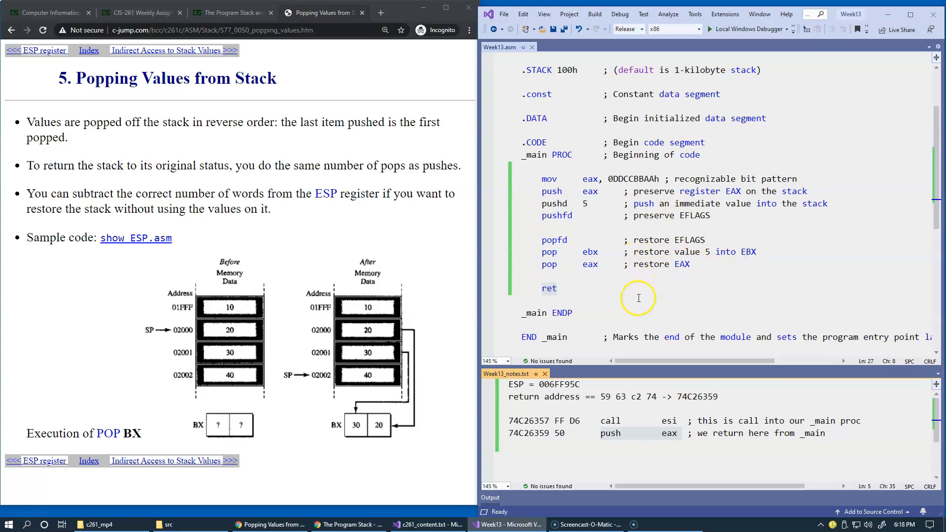
mouse_move(580, 268)
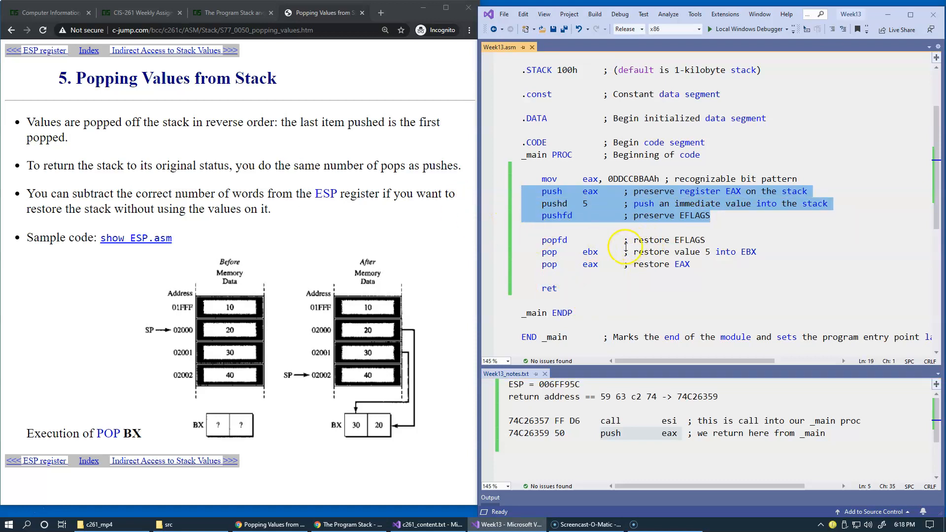
Step: Comment out the popfd, pop ebx and pop eax lines with leading semicolons
double_click(325, 194)
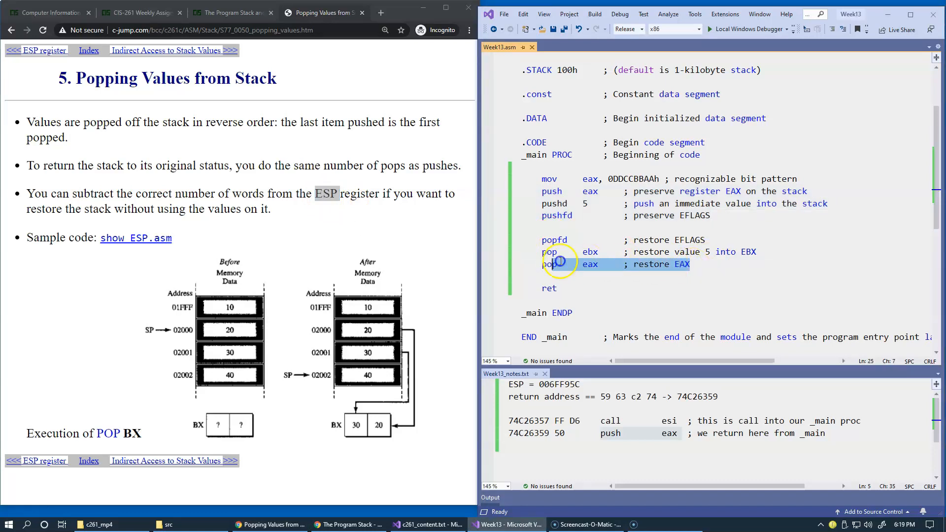
drag(553, 265, 554, 239)
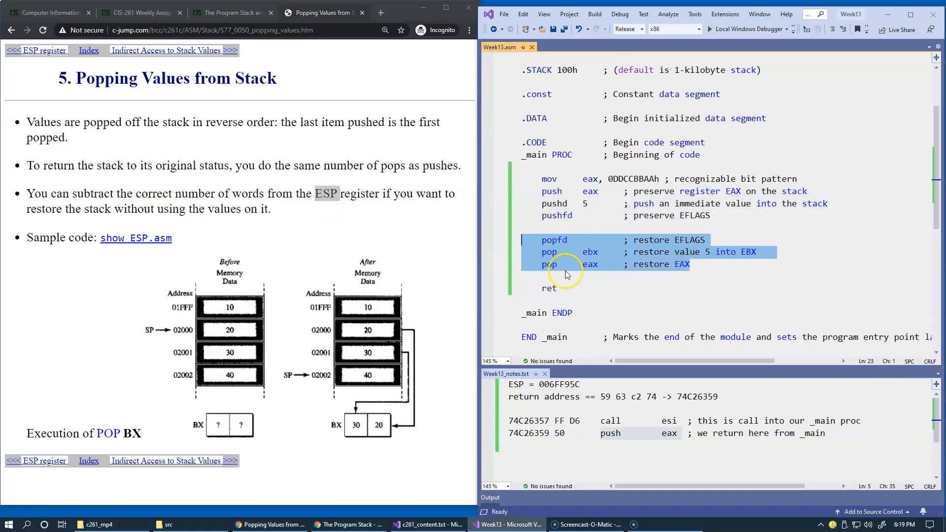
click(547, 240)
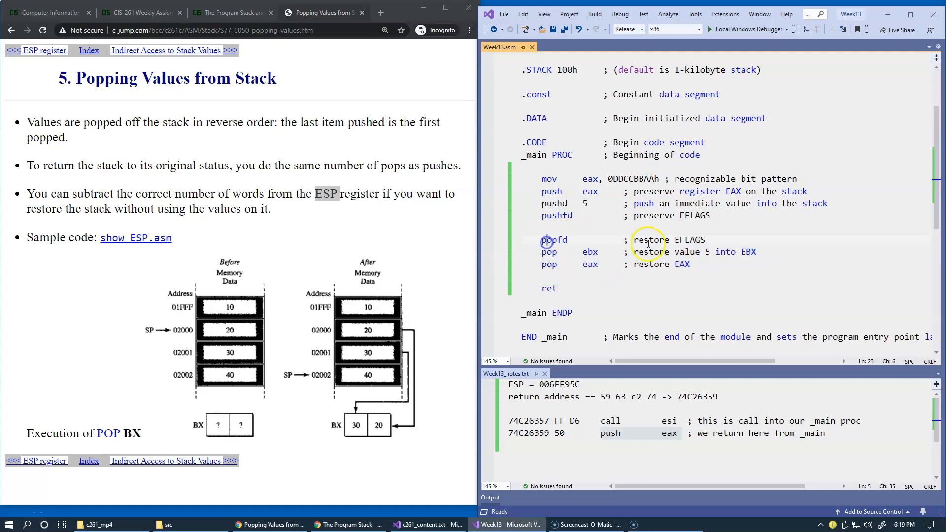
text(;)
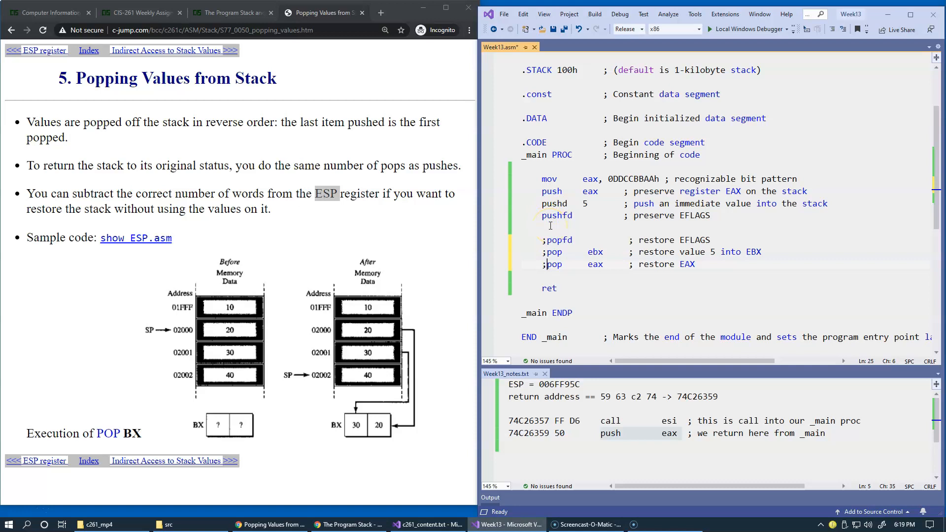
mouse_move(577, 287)
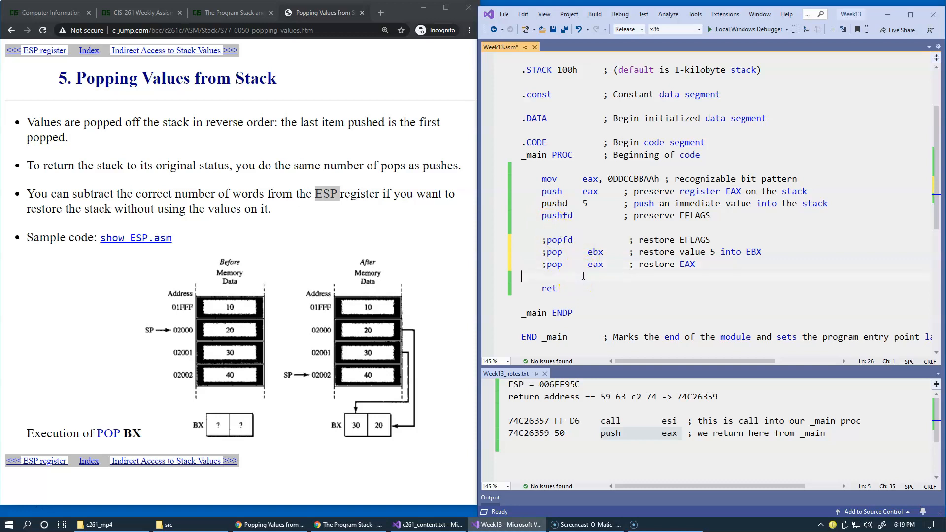
Step: Write 'add esp, 12 ; throw away 3 DWORDs from the stack' above ret and save
text(add)
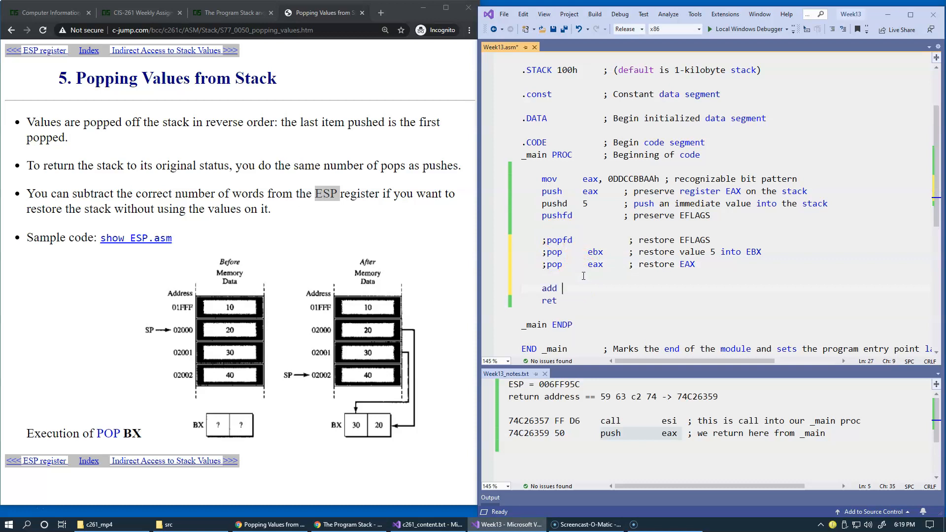
text(esp)
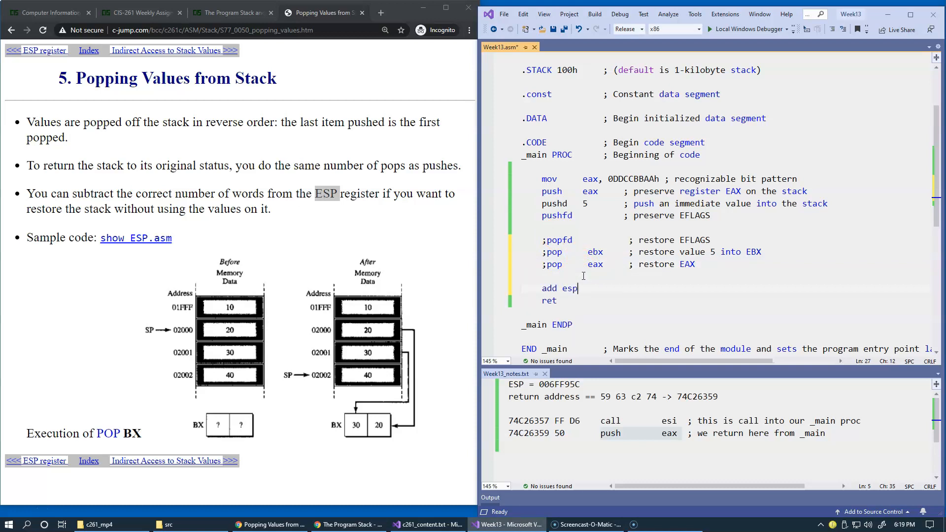
text(, 12)
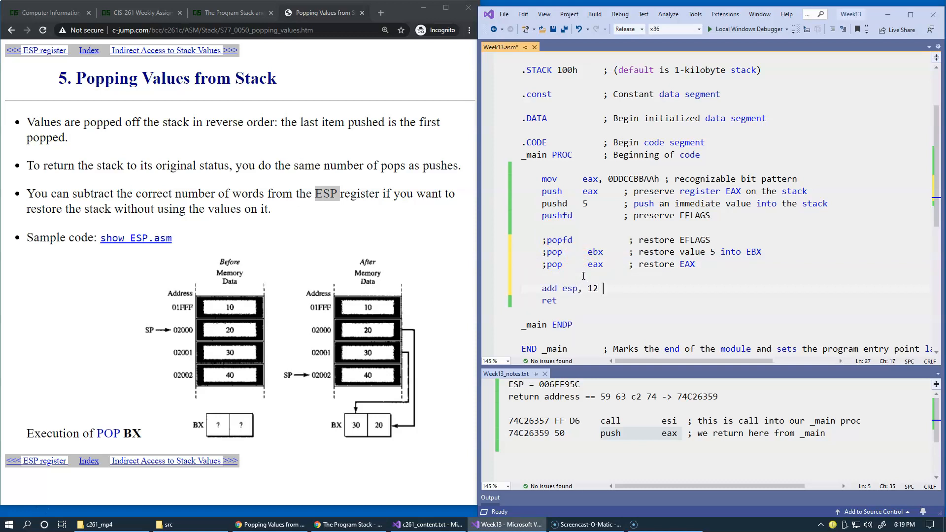
text(;)
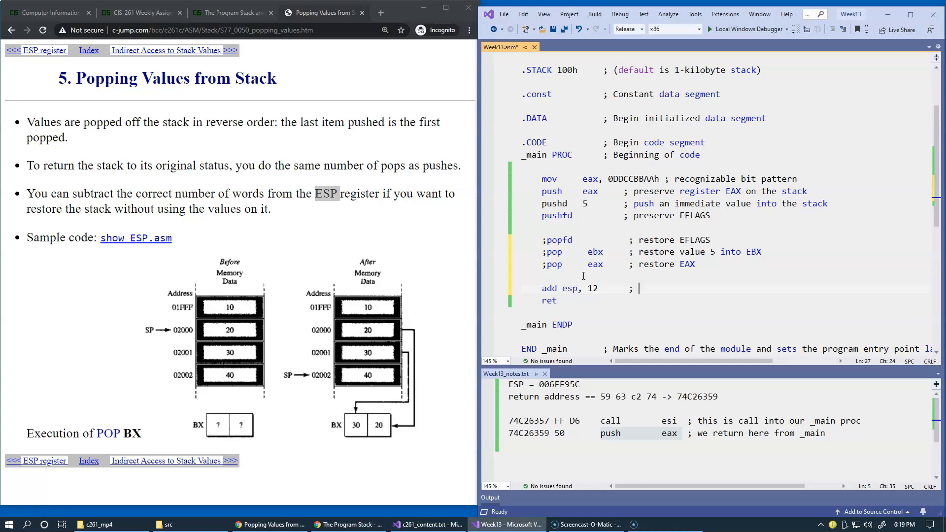
text(throw away)
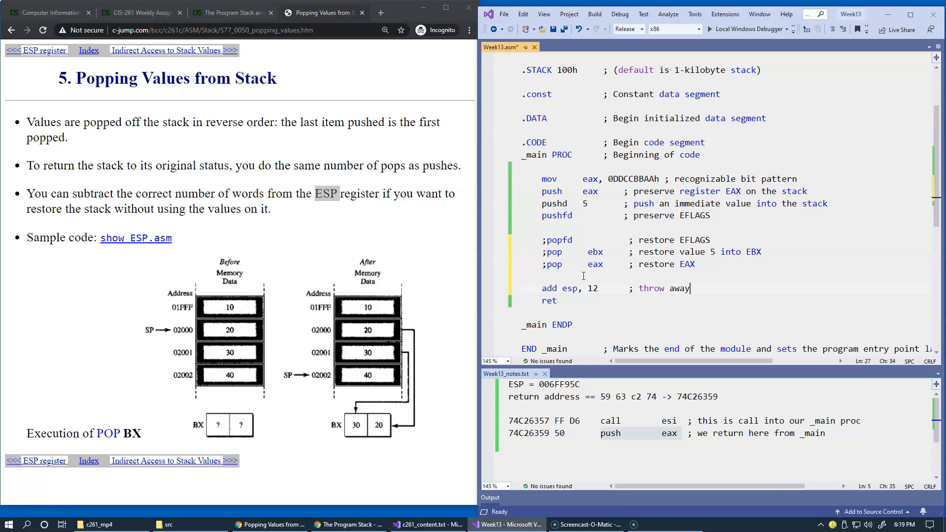
text(3)
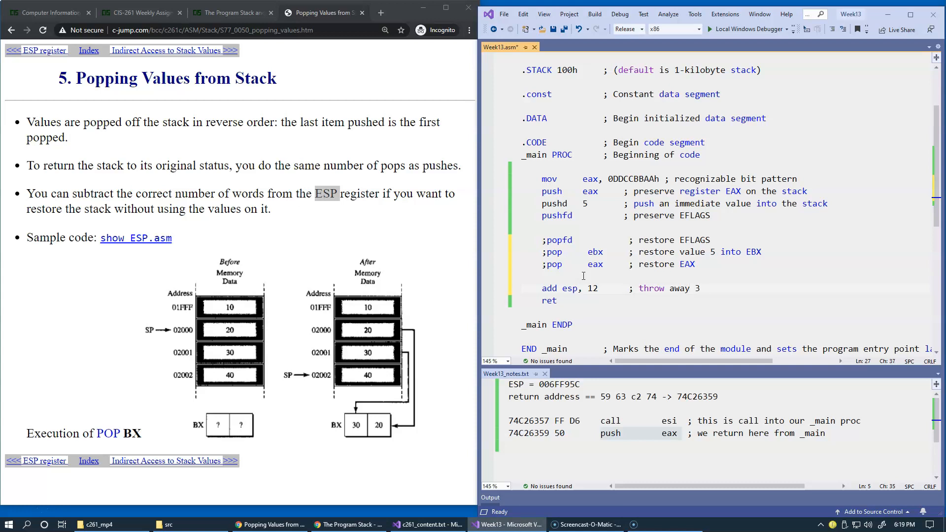
text(i)
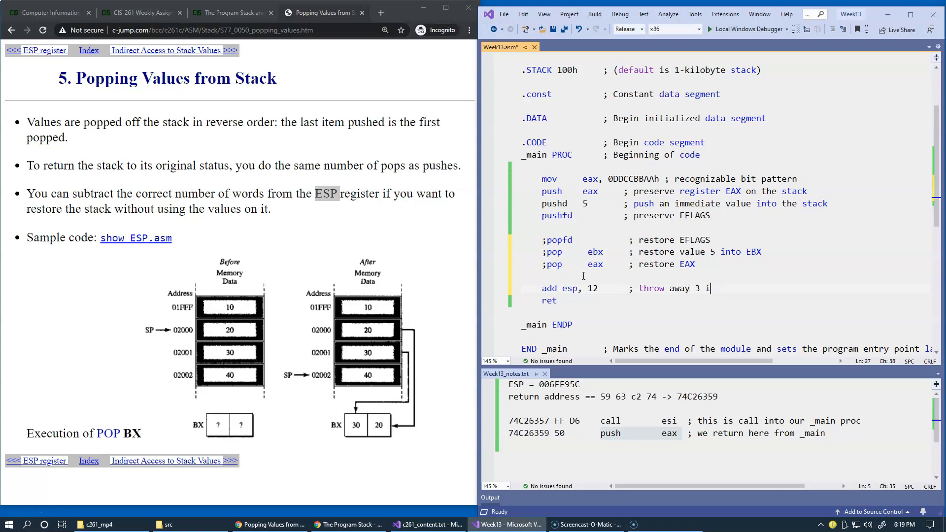
text(DW)
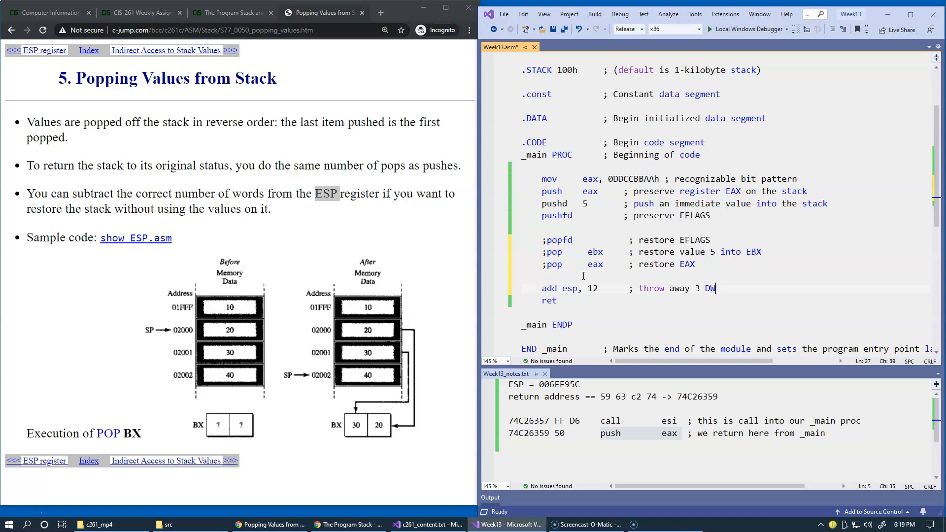
text(ORD)
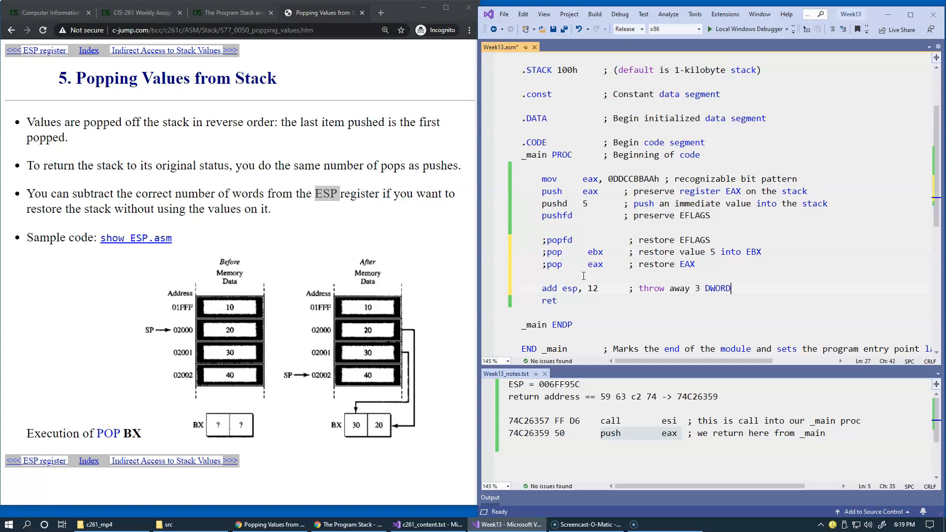
text(s from the st)
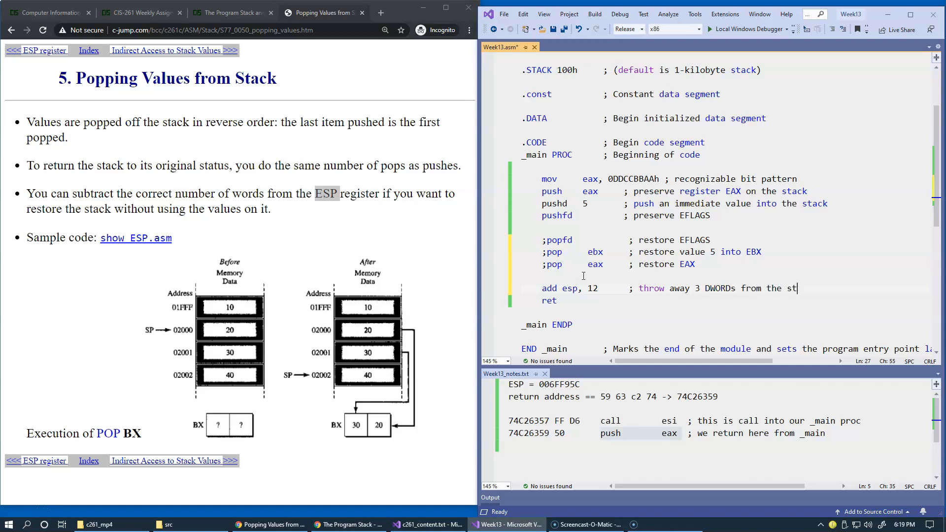
text(ack)
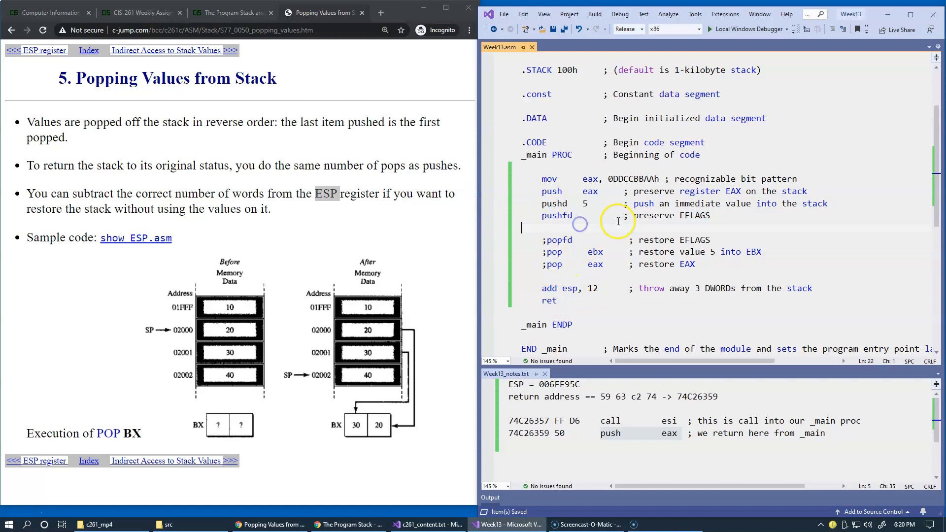
Step: Build the solution and step through Week13 until ESP returns to 00B9FAC0 at ret
click(595, 13)
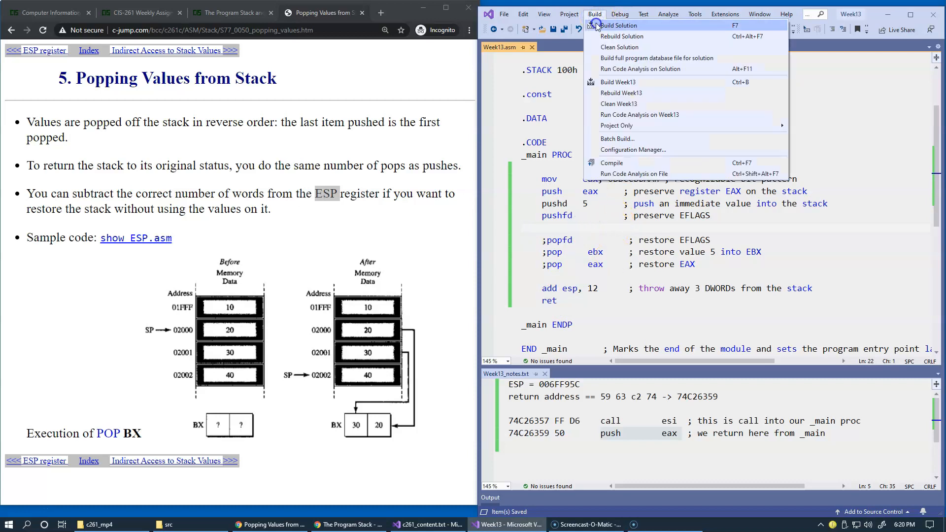
click(616, 25)
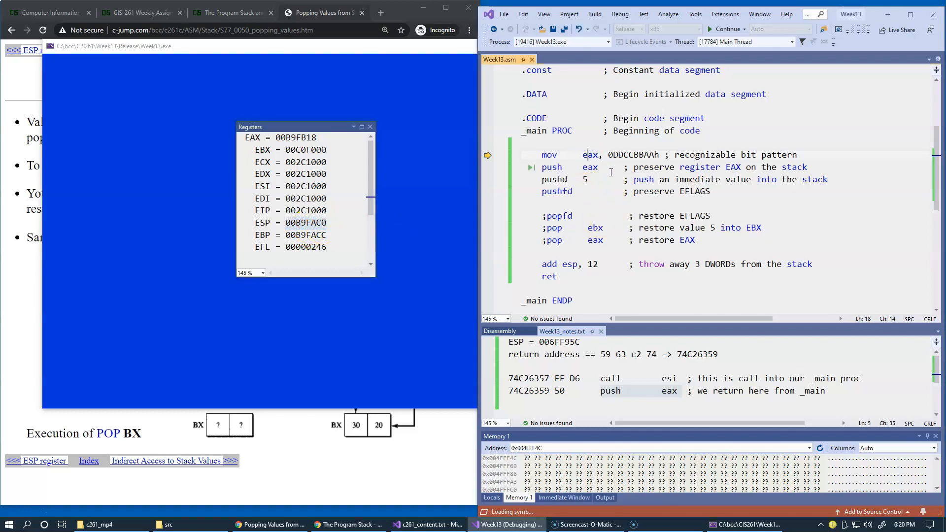
key(F10)
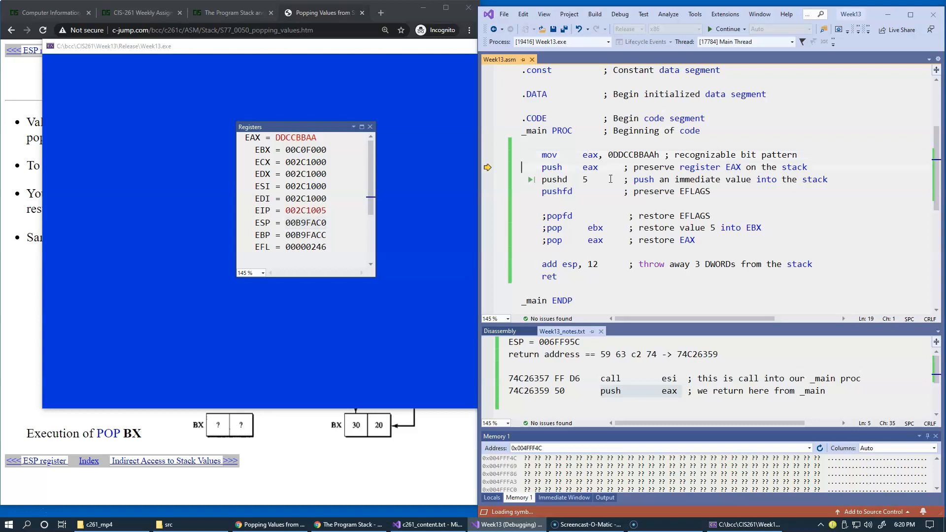
key(F10)
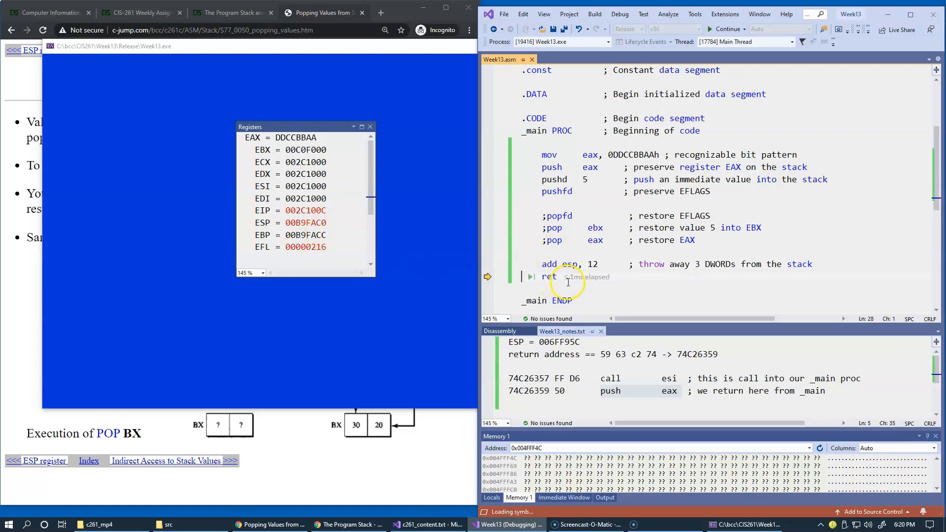
mouse_move(585, 277)
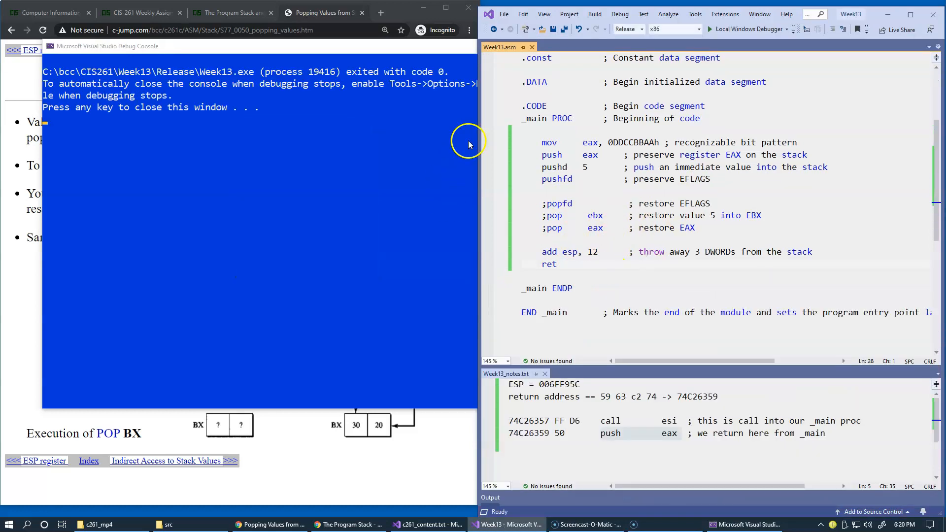
mouse_move(399, 159)
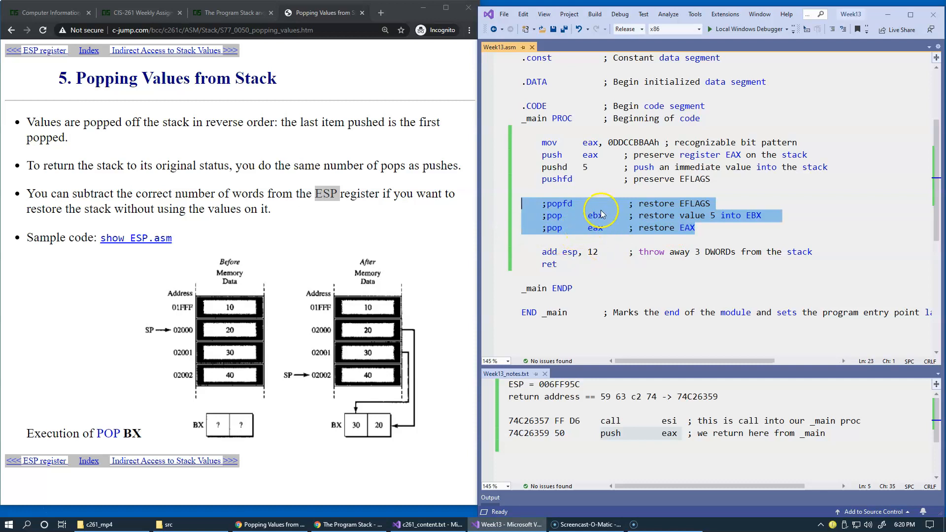
mouse_move(686, 196)
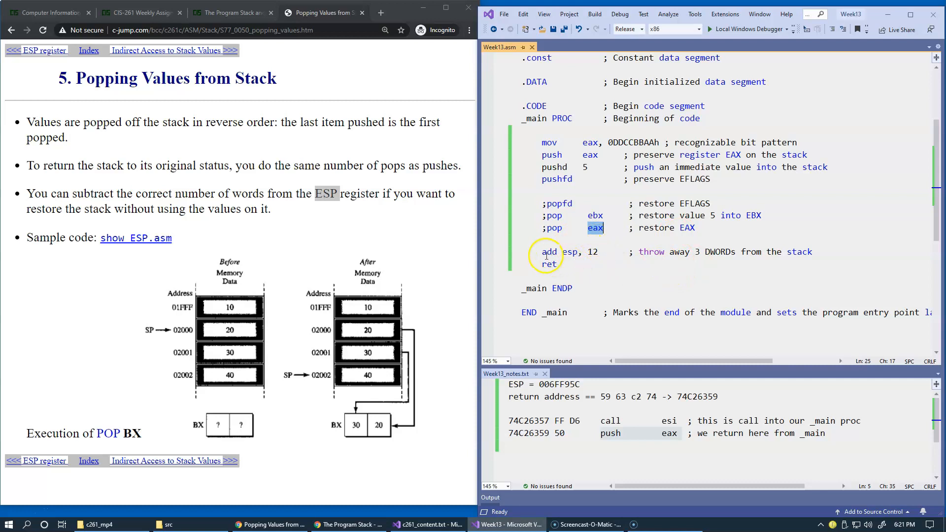
Step: Highlight the 'add esp, 12' line in Week13.asm that replaces the commented-out pops
double_click(561, 251)
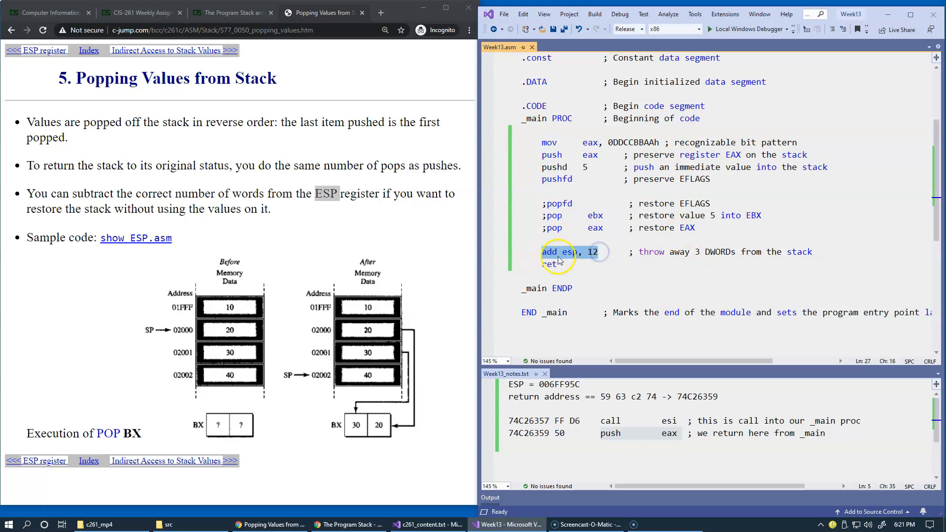